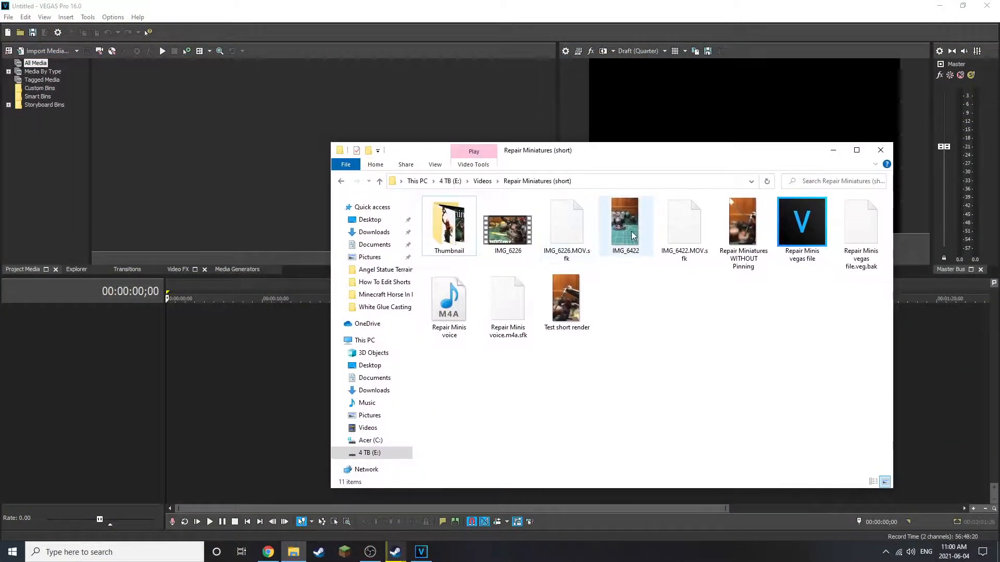
Navigate the import Explorer window to the video folders on drive E:.
click(625, 222)
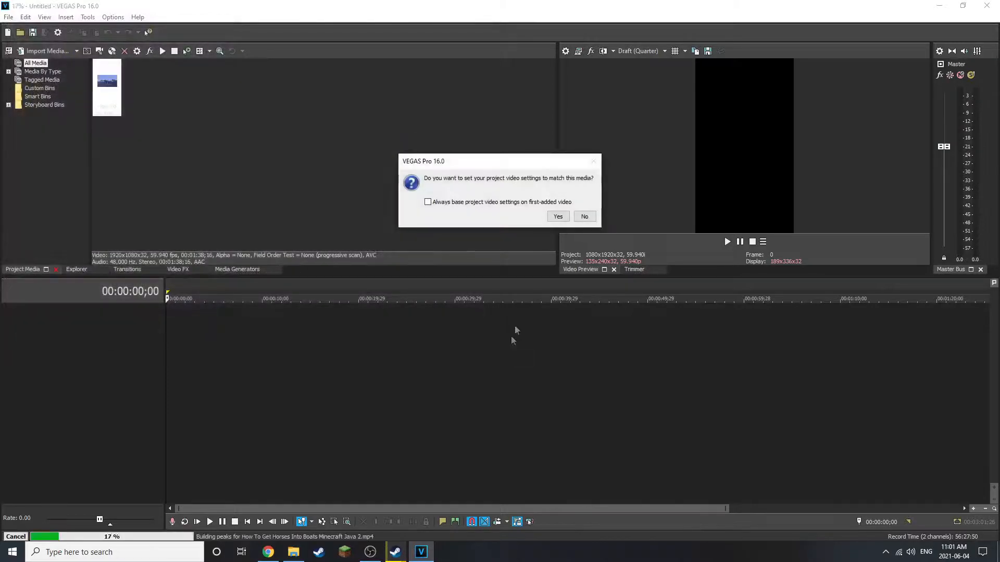
Import the How To Get Horses Into Boats Minecraft MP4 into Project Media.
click(556, 216)
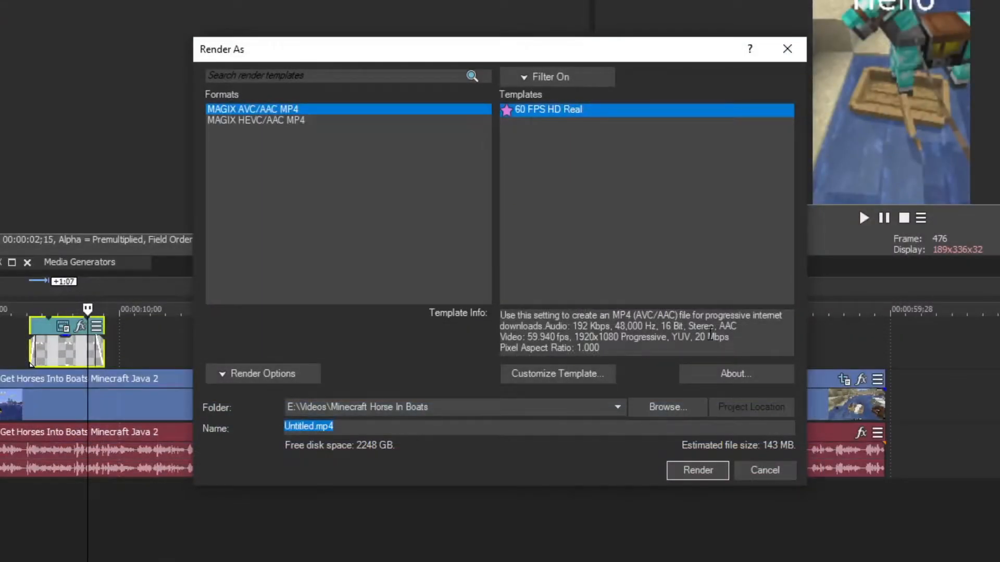
Render the short as MAGIX AVC/AAC MP4 with the 60 FPS HD template into the Minecraft Horse In Boats folder.
click(556, 373)
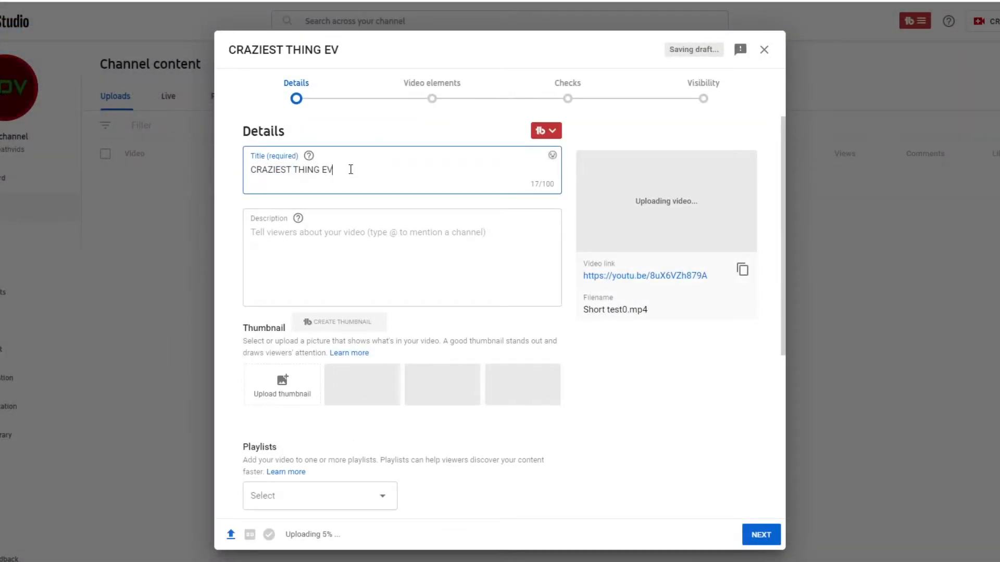
Finish the upload title so it reads 'CRAZIEST THING EVER!!!'.
text(ER!!!)
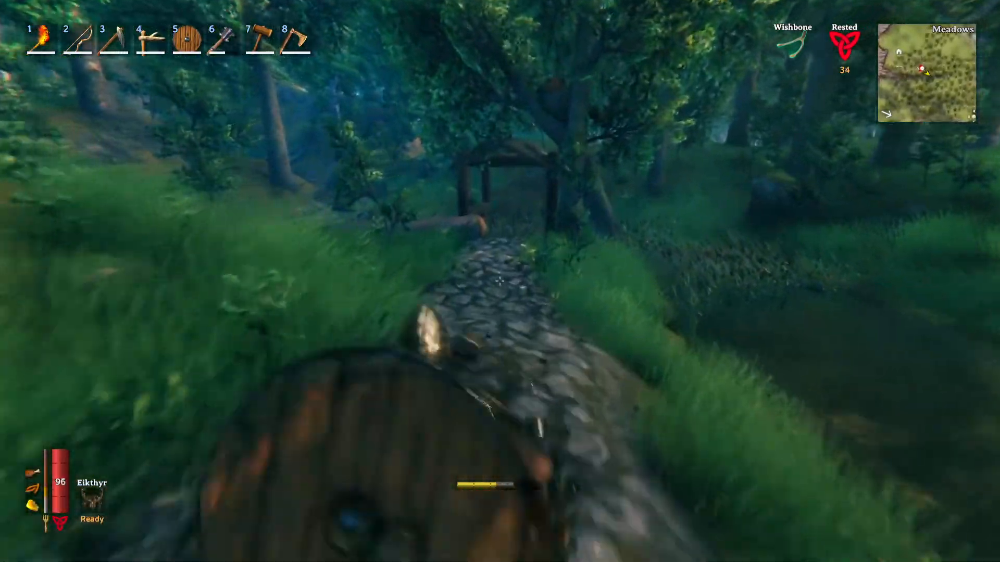
mouse_move(500, 282)
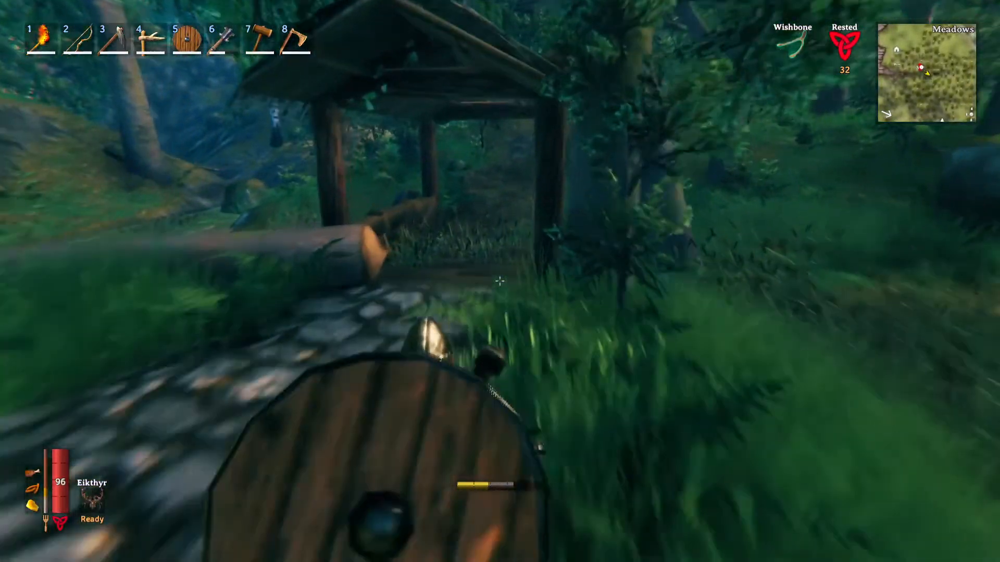